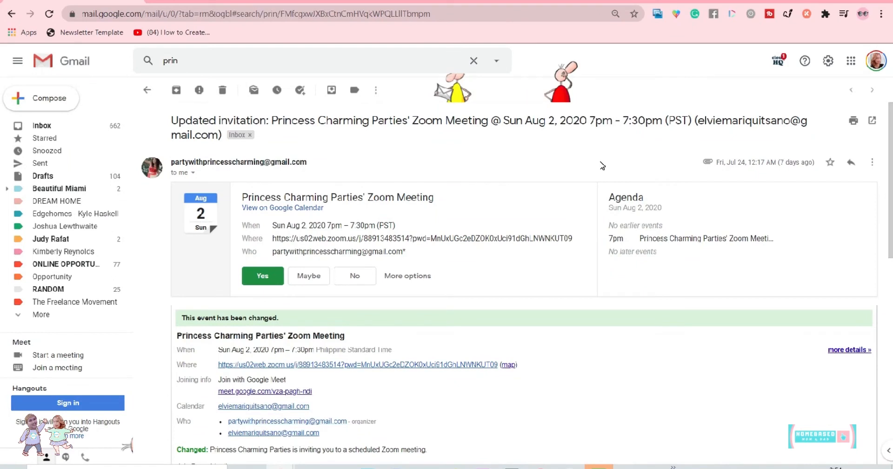
Scroll to the invitation's Join Zoom Meeting section and open the zoom.us meeting link
{"action": "scroll", "scroll_direction": "down", "scroll_amount": 3}
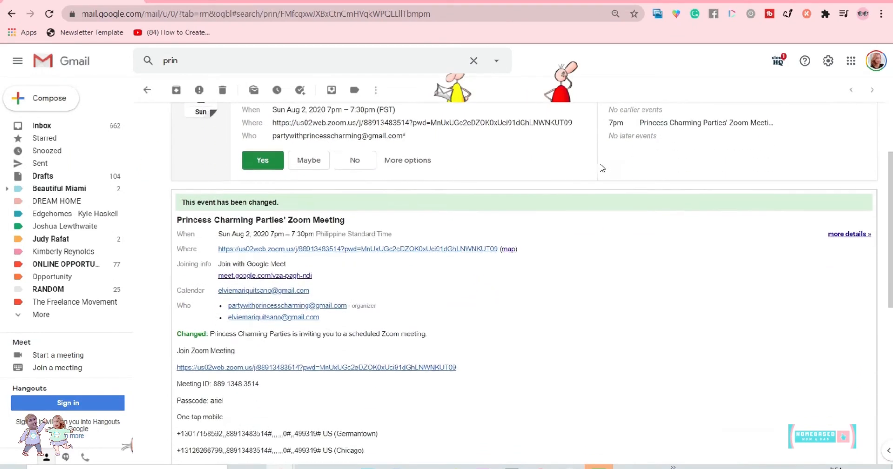
{"action": "scroll", "scroll_direction": "down", "scroll_amount": 3}
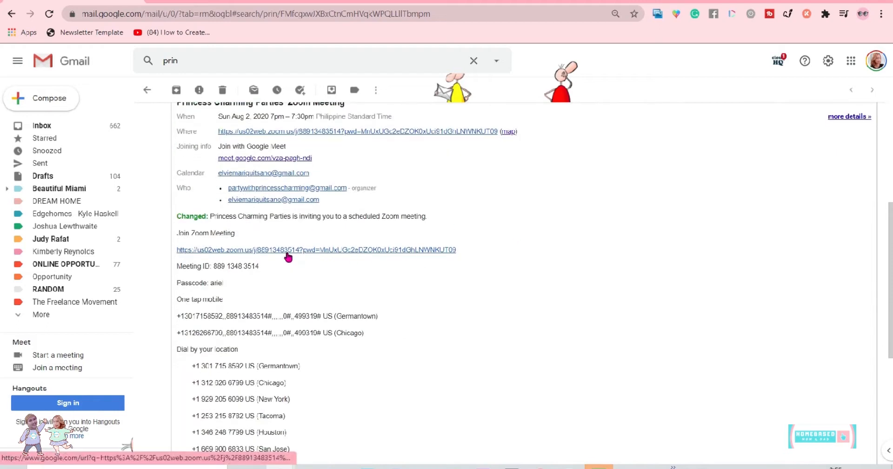
{"action": "left_click", "coordinate": [315, 249]}
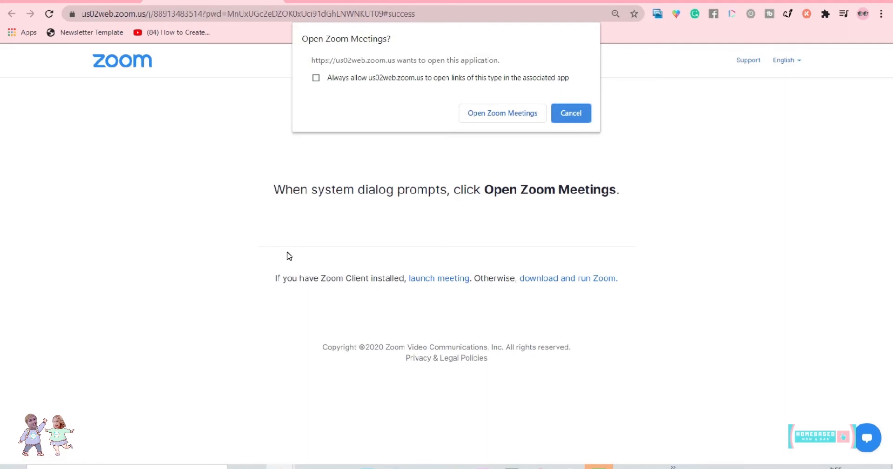
{"action": "mouse_move", "coordinate": [709, 155]}
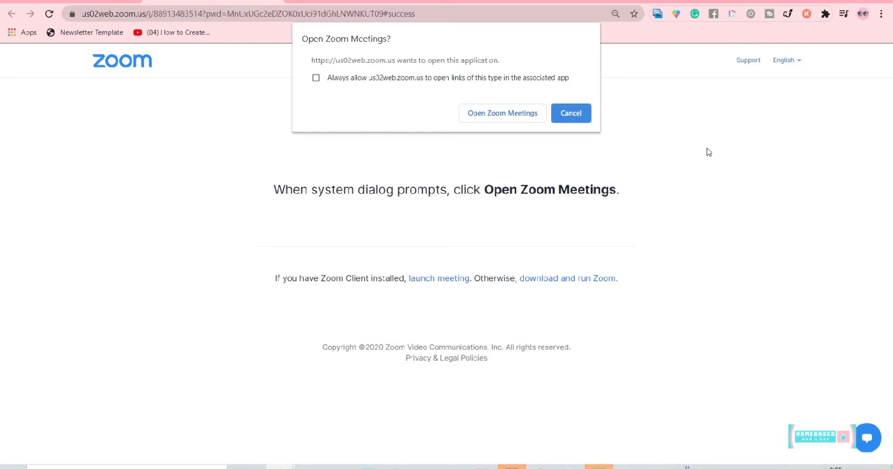
{"action": "mouse_move", "coordinate": [679, 251]}
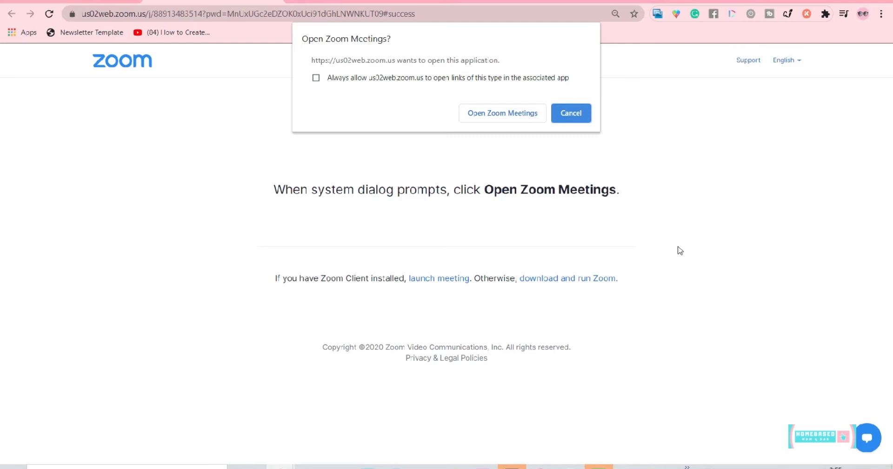
{"action": "mouse_move", "coordinate": [723, 230]}
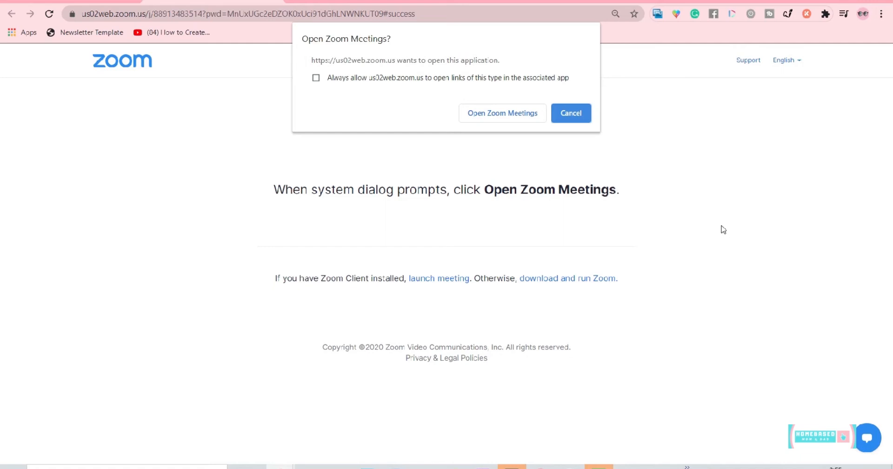
{"action": "mouse_move", "coordinate": [534, 46]}
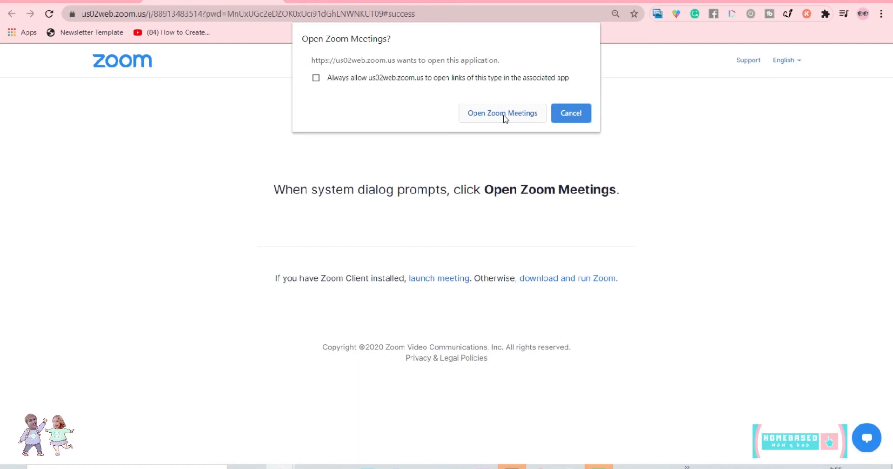
Allow the browser to open Zoom Meetings, then open Zoom's settings
{"action": "left_click", "coordinate": [502, 113]}
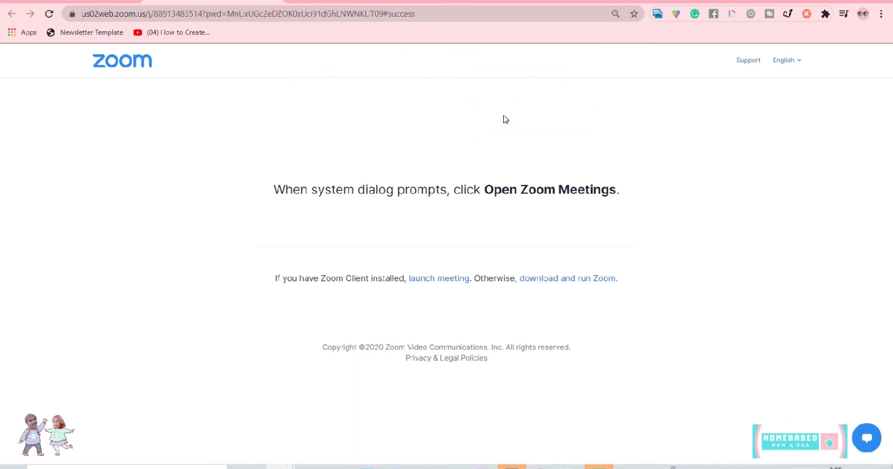
{"action": "left_click", "coordinate": [438, 278]}
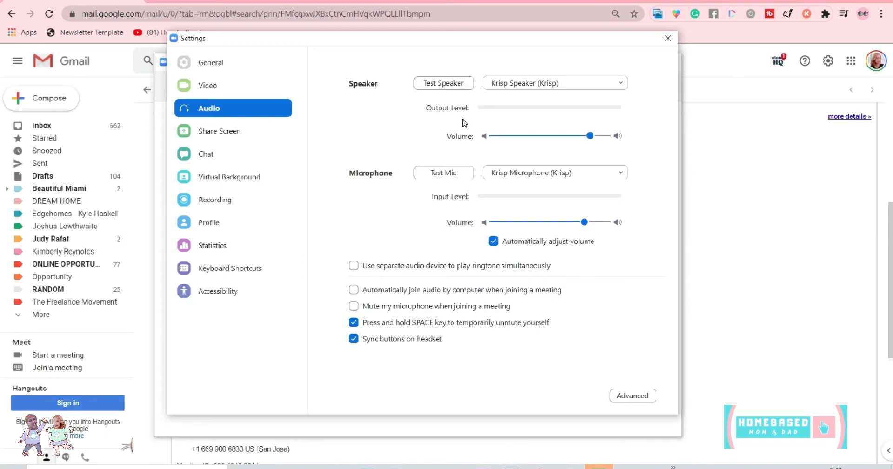
{"action": "mouse_move", "coordinate": [231, 85]}
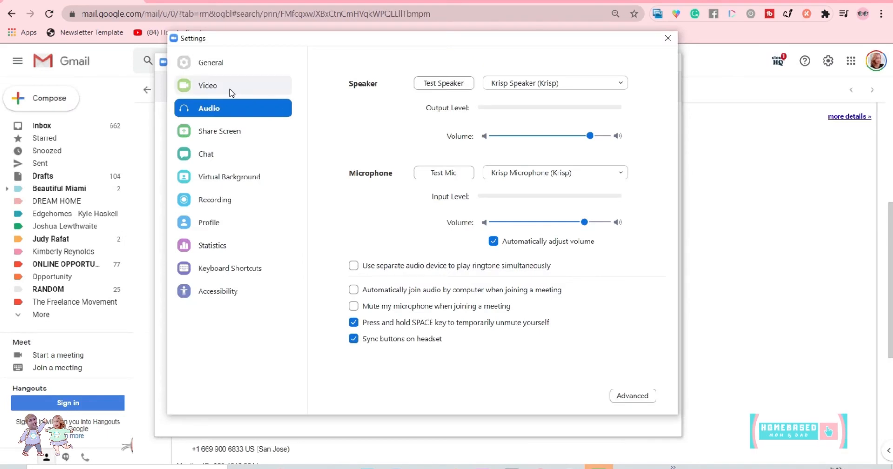
Check the microphone list, keep the Krisp microphone, and view the Video settings
{"action": "left_click", "coordinate": [554, 173]}
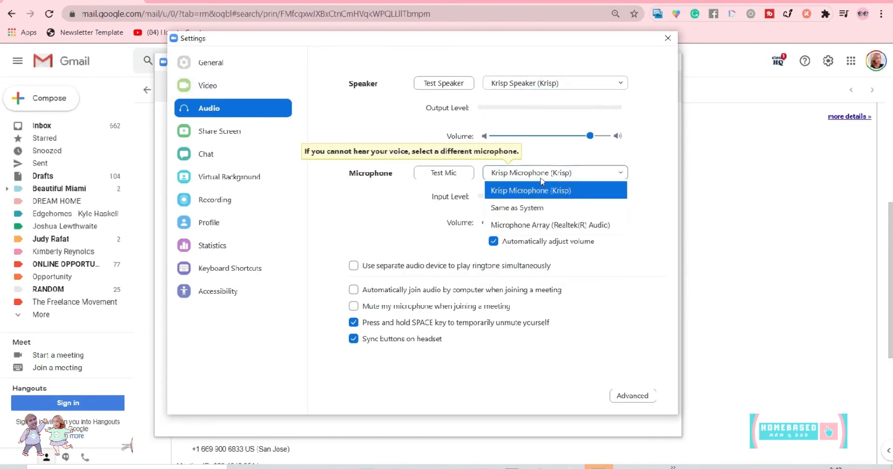
{"action": "left_click", "coordinate": [530, 190]}
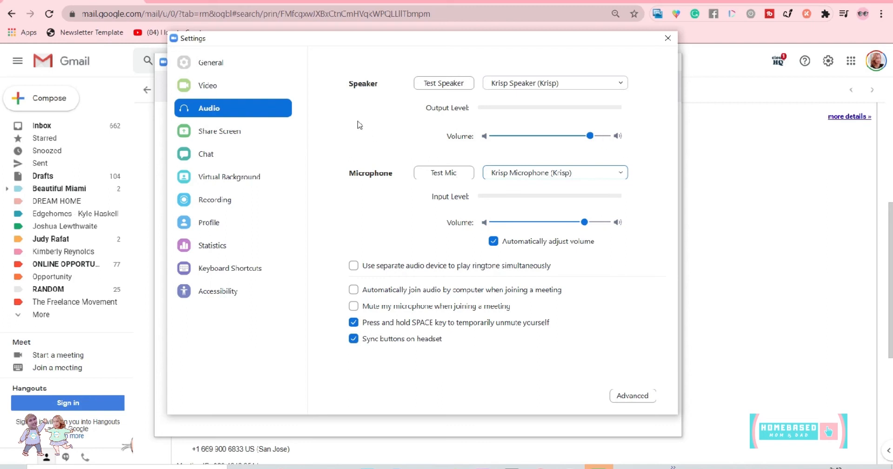
{"action": "left_click", "coordinate": [209, 85]}
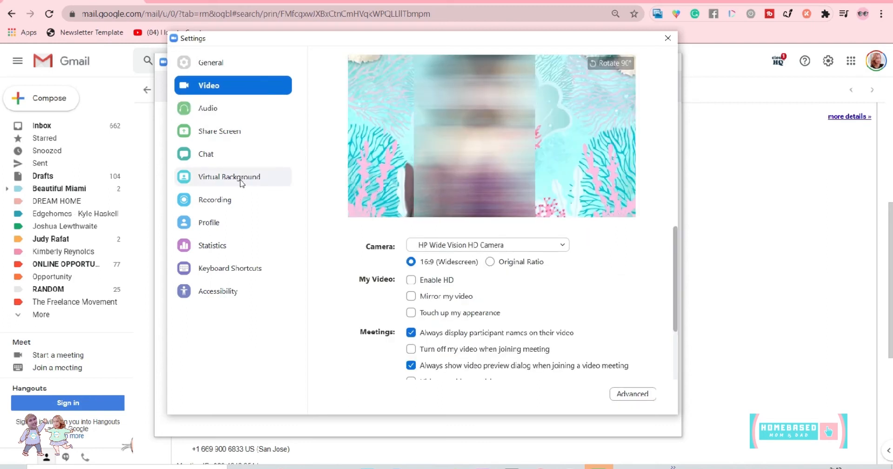
Preview beach hut, underwater, office, San Francisco and grass backgrounds, then choose None
{"action": "left_click", "coordinate": [233, 176]}
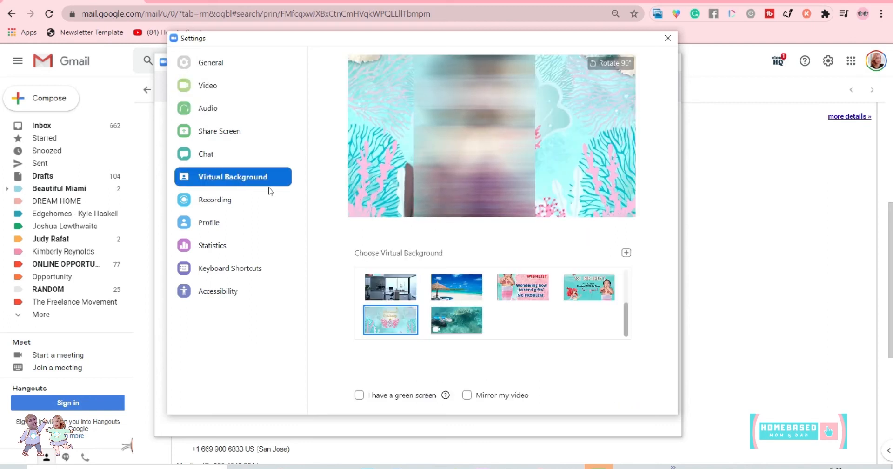
{"action": "left_click", "coordinate": [456, 286]}
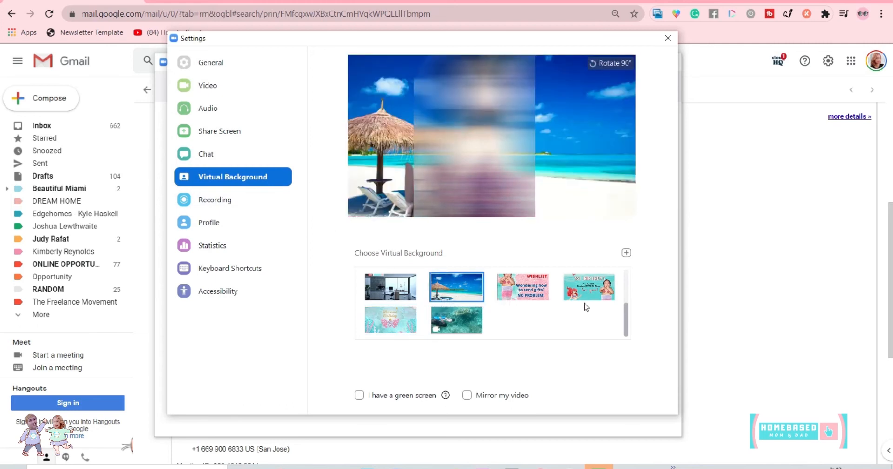
{"action": "left_click", "coordinate": [456, 320]}
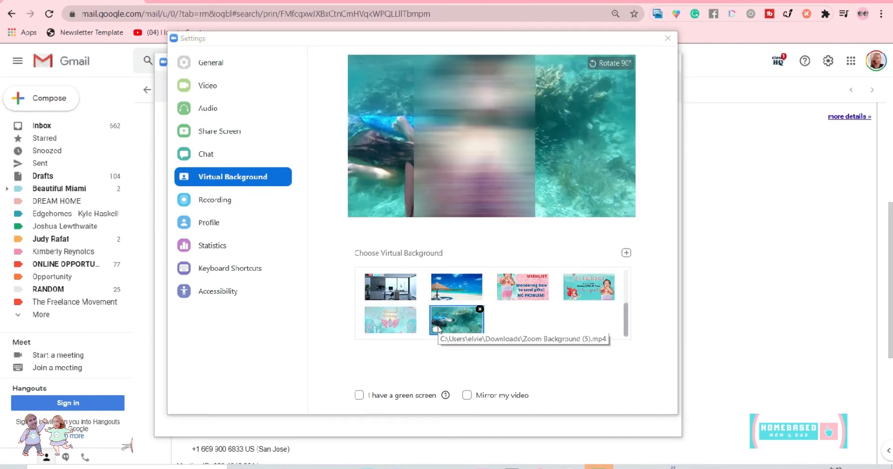
{"action": "left_click", "coordinate": [390, 287]}
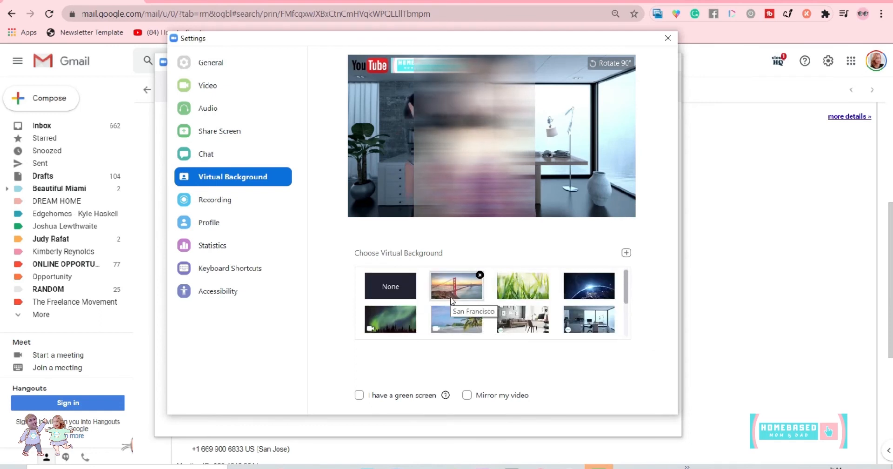
{"action": "left_click", "coordinate": [456, 285]}
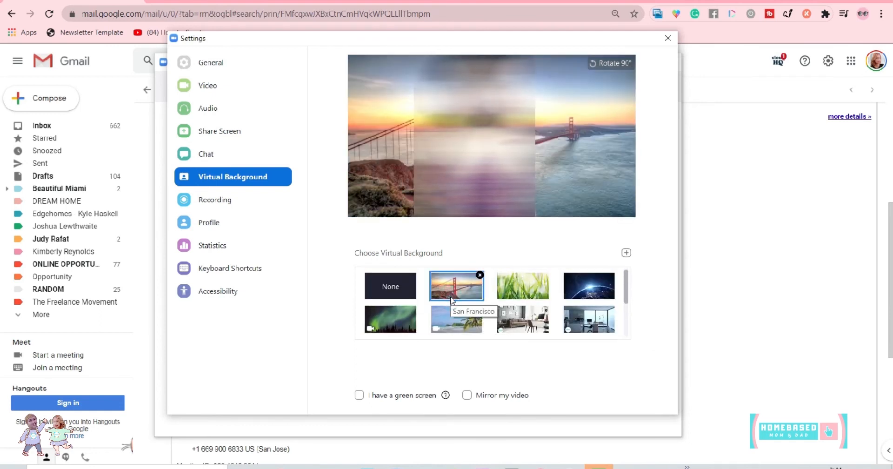
{"action": "left_click", "coordinate": [523, 286]}
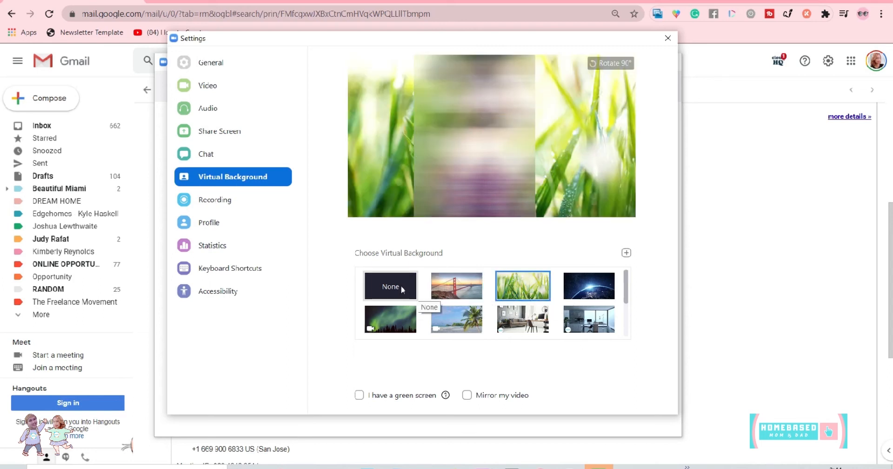
{"action": "left_click", "coordinate": [391, 286]}
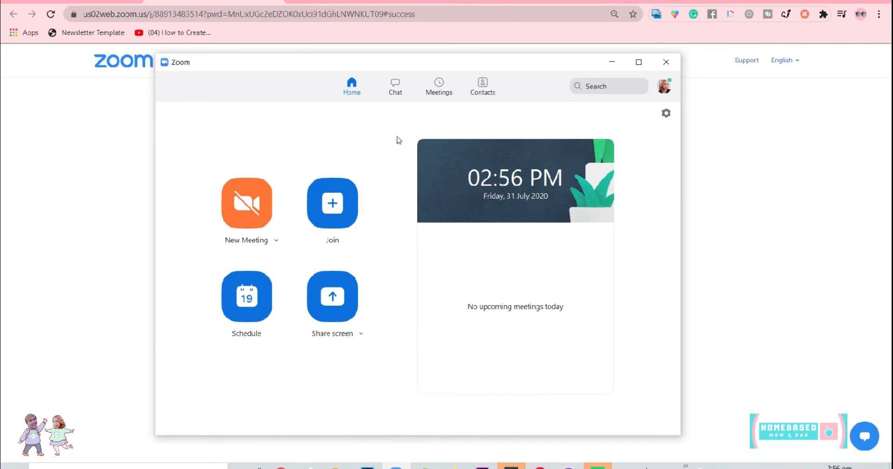
Open the Join Meeting dialog from the Zoom Home screen
{"action": "left_click", "coordinate": [332, 203]}
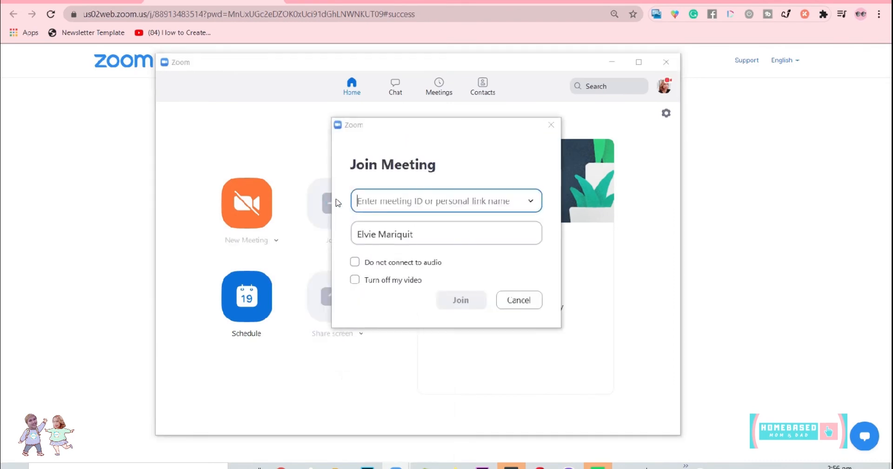
{"action": "mouse_move", "coordinate": [414, 203]}
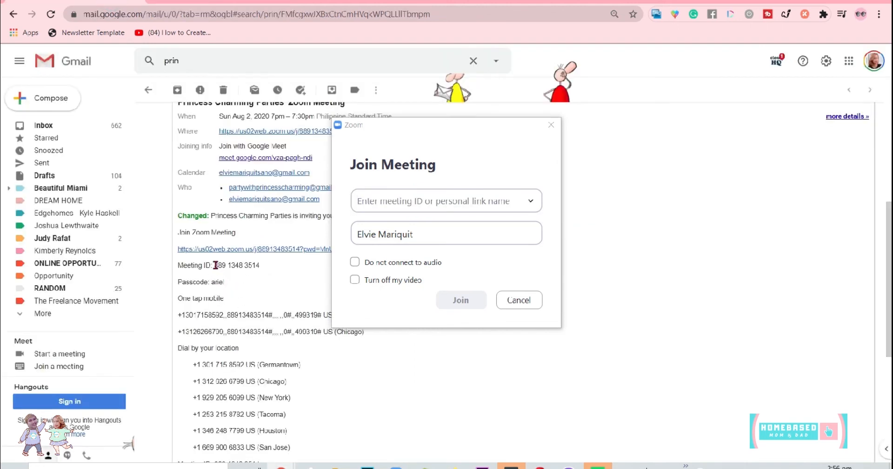
{"action": "right_click", "coordinate": [236, 265]}
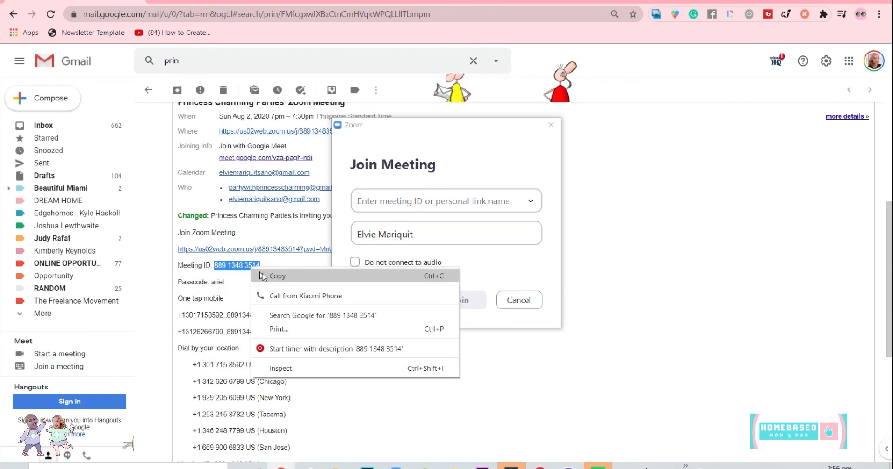
{"action": "left_click", "coordinate": [445, 200]}
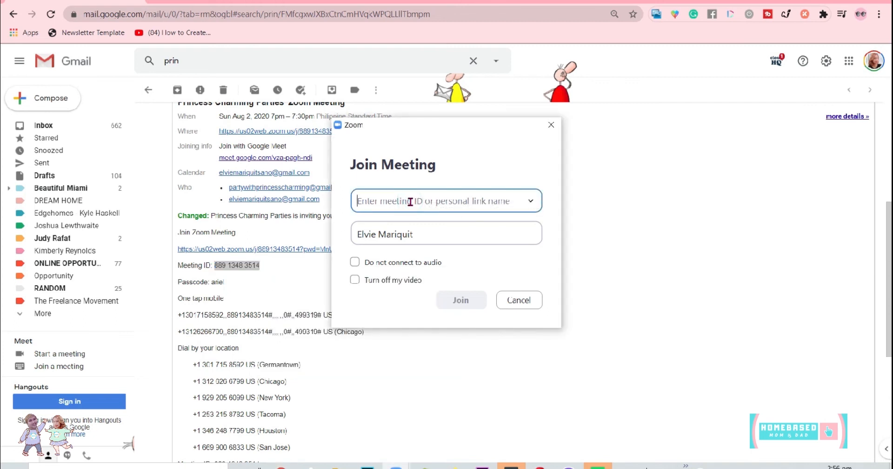
{"action": "type", "text": "889 1348 3514"}
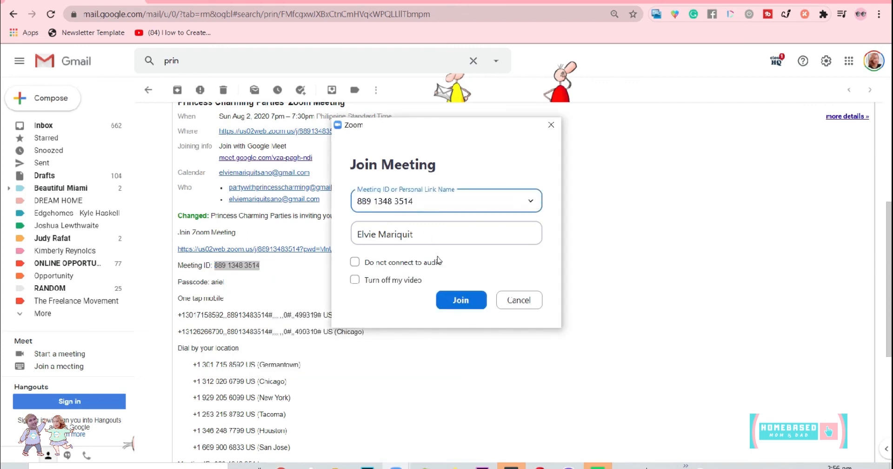